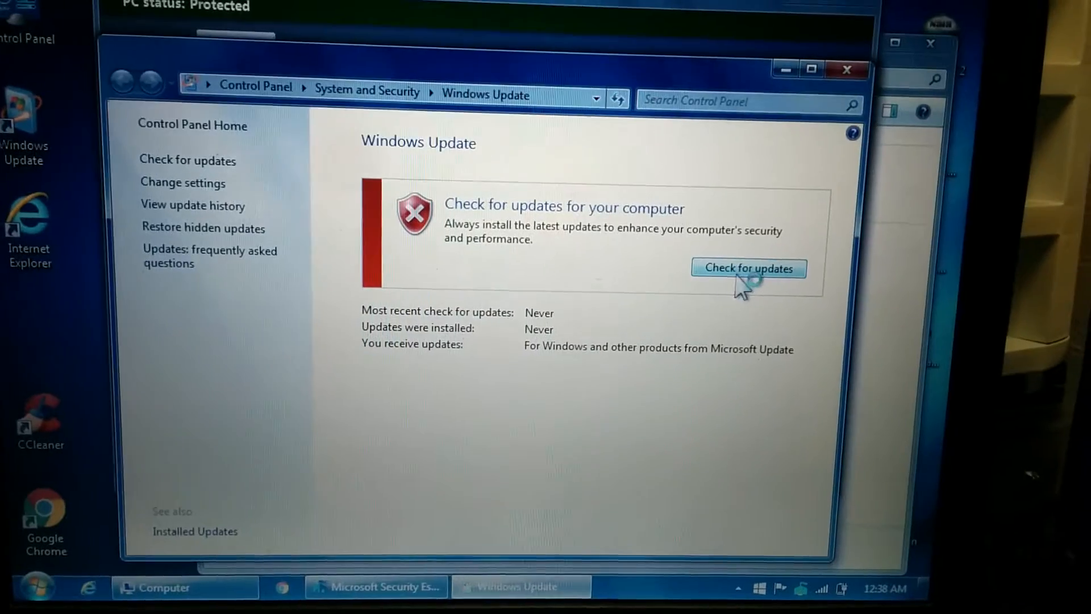
# Start checking for updates, review the update history, and return to the main Windows Update page.
pyautogui.click(748, 268)
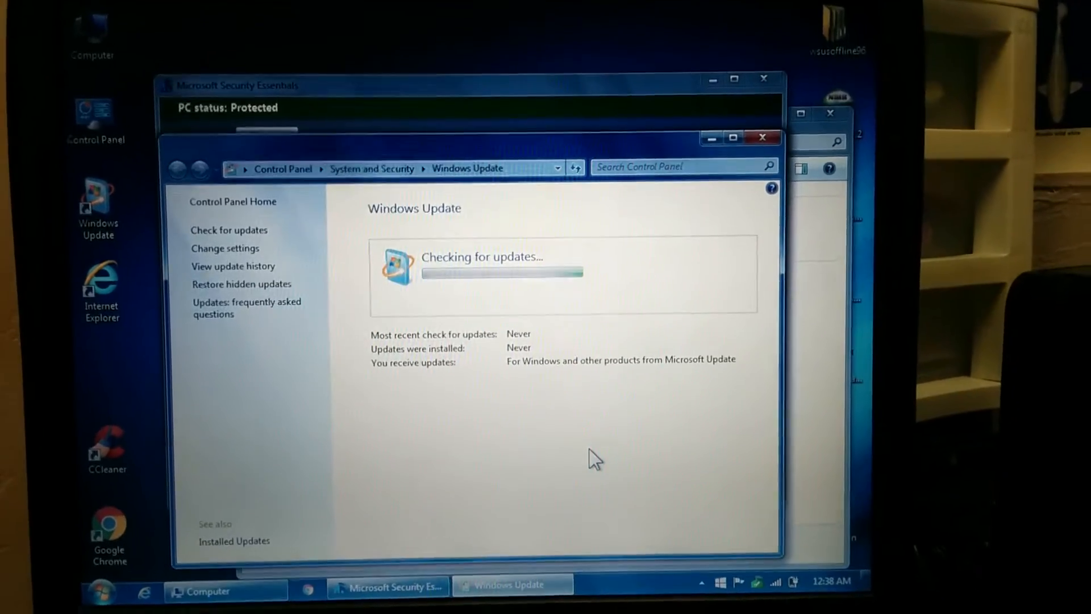
pyautogui.click(233, 266)
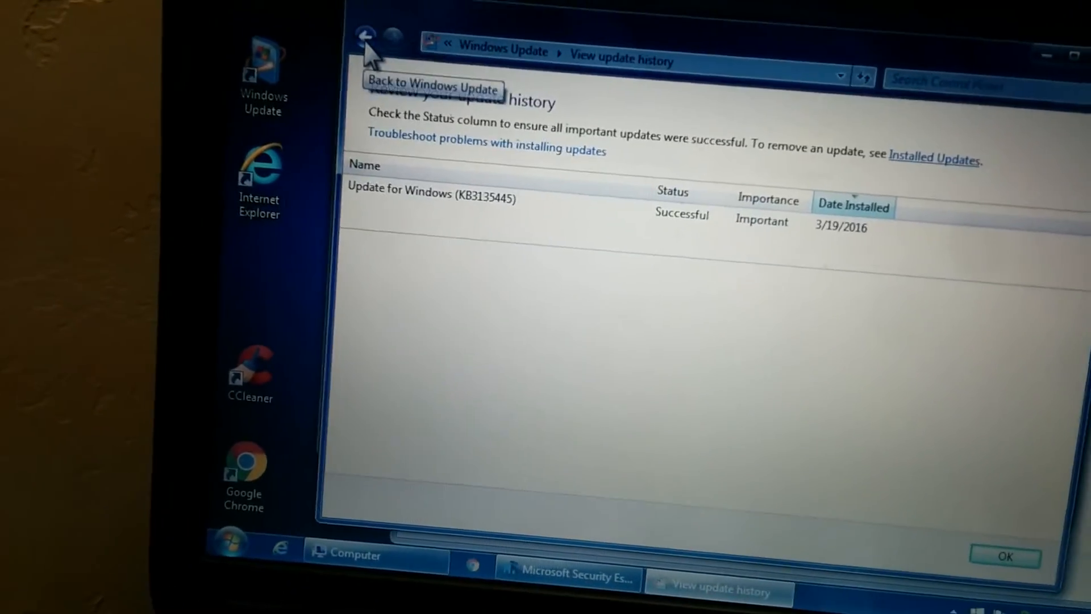
pyautogui.click(365, 37)
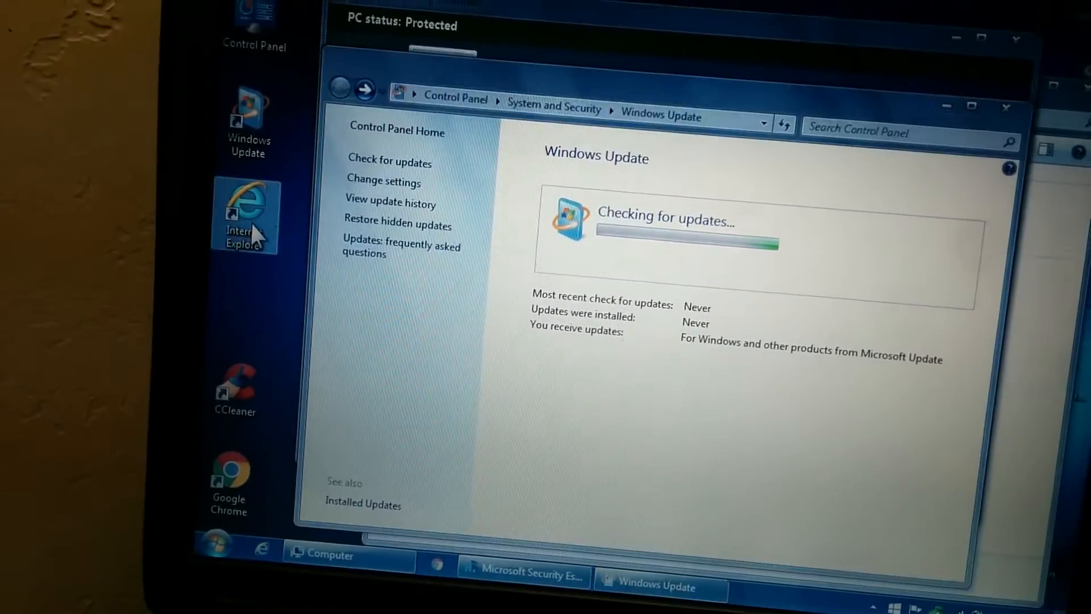
pyautogui.doubleClick(247, 212)
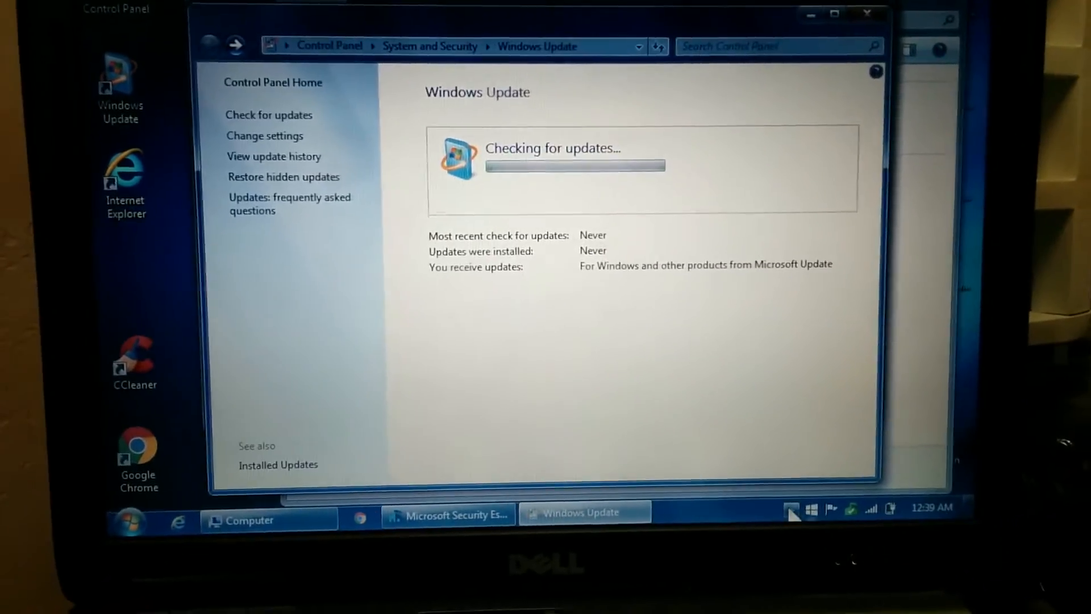
pyautogui.click(785, 509)
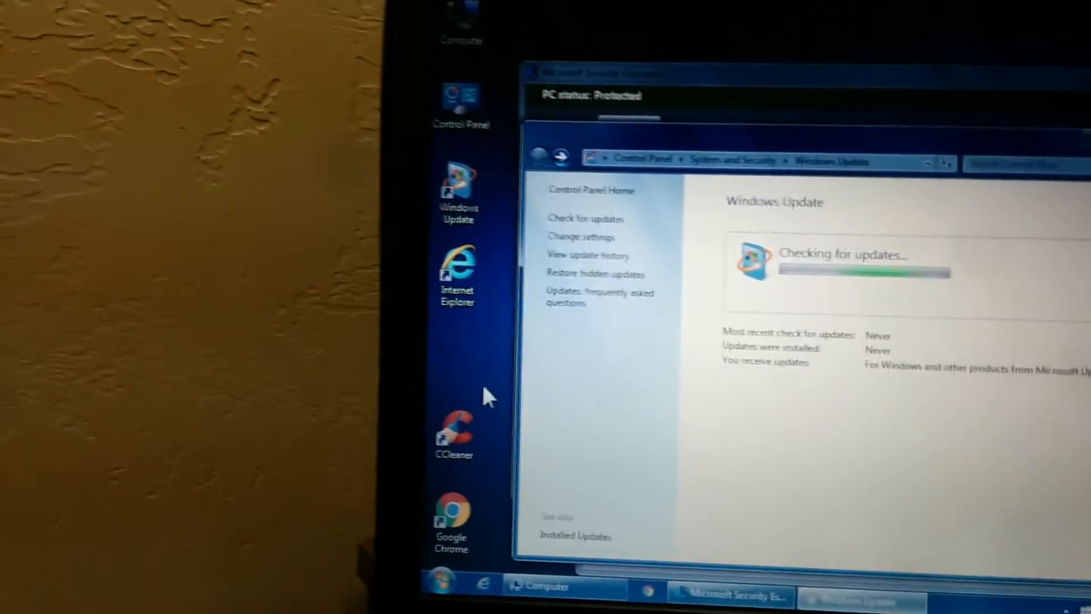
pyautogui.click(438, 583)
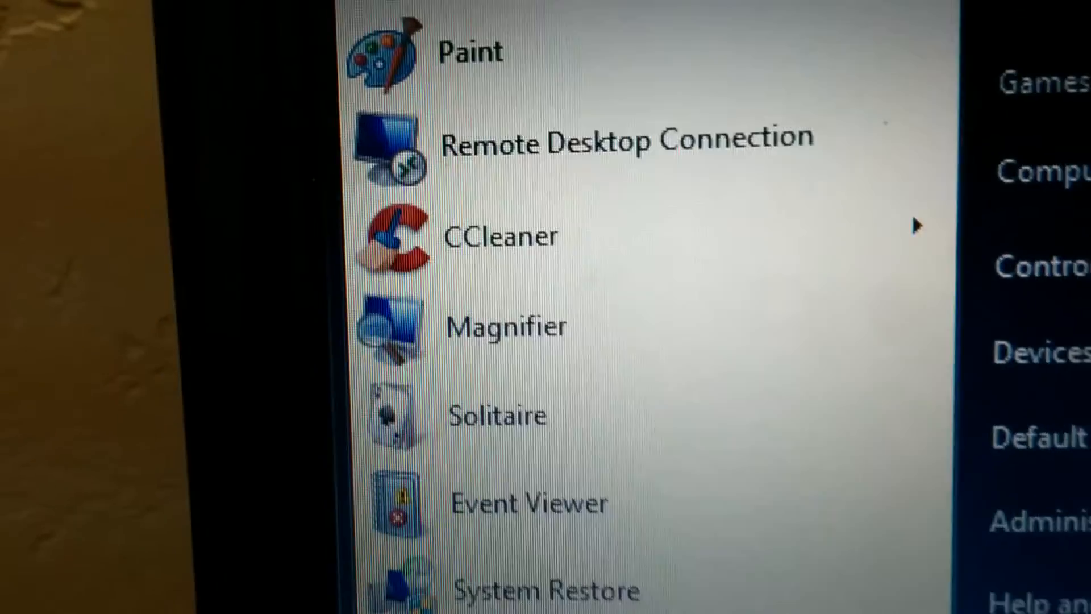
# Scroll up through the Start menu's programs list past Paint and CCleaner.
pyautogui.scroll(3)
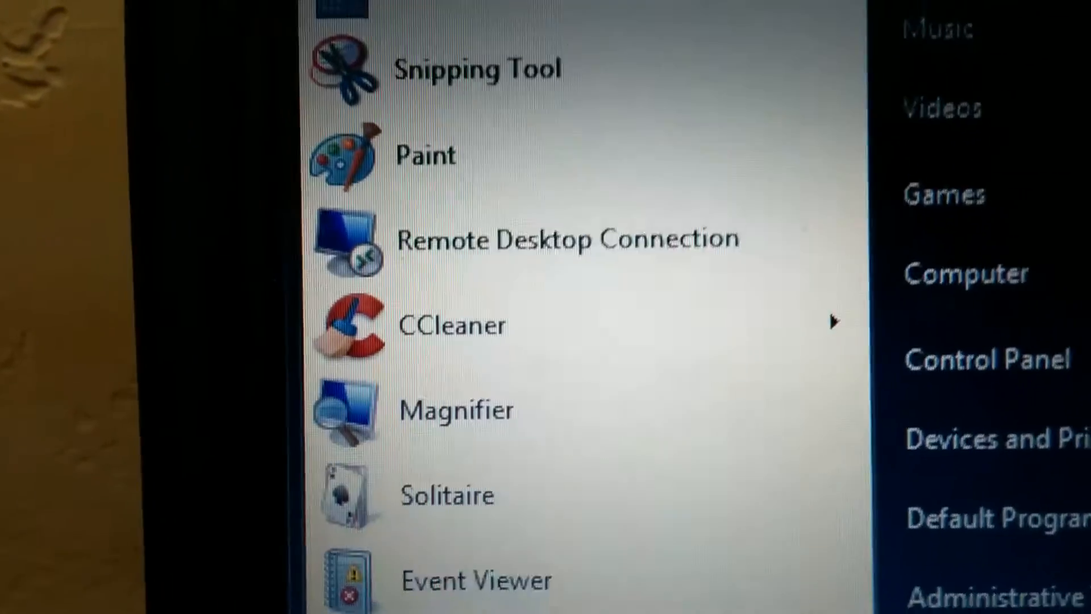